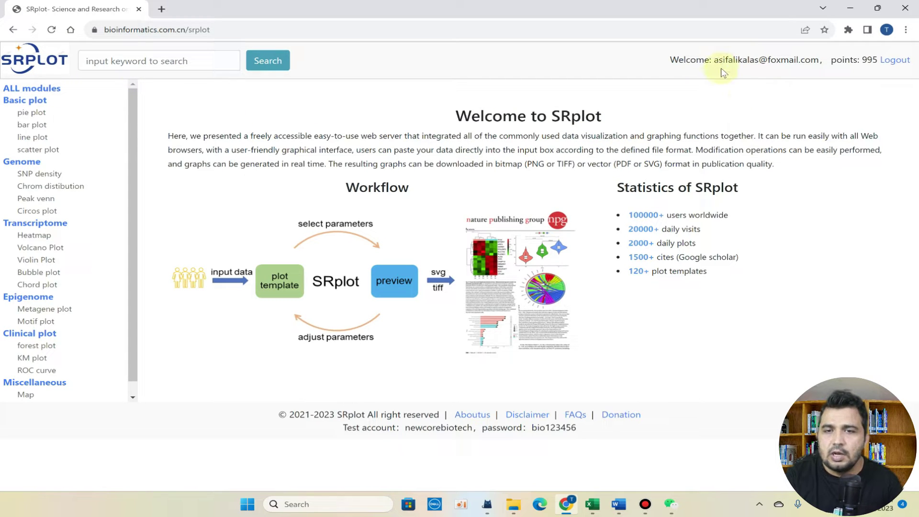
pyautogui.moveTo(766, 85)
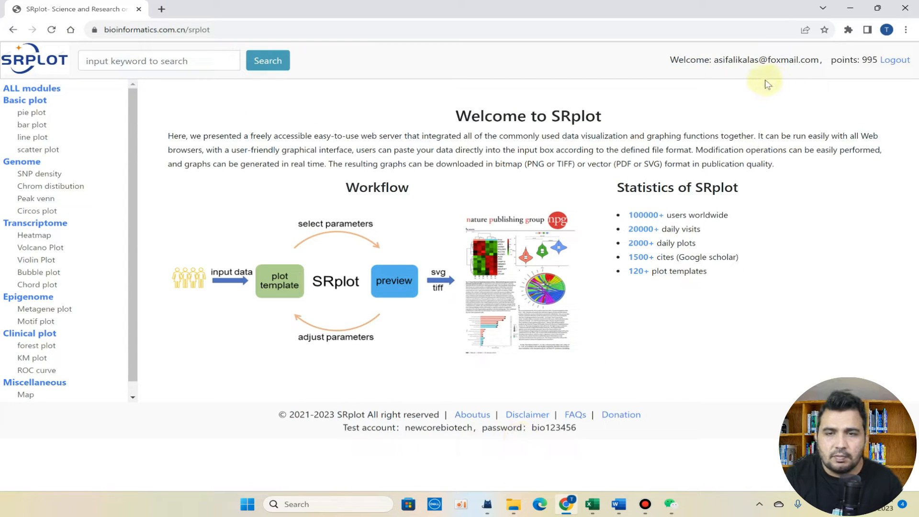
pyautogui.moveTo(662, 84)
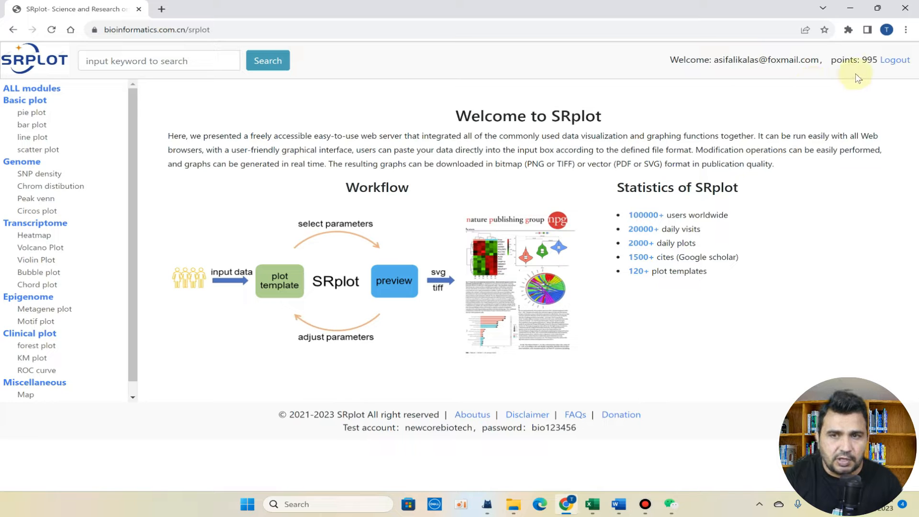
pyautogui.moveTo(407, 443)
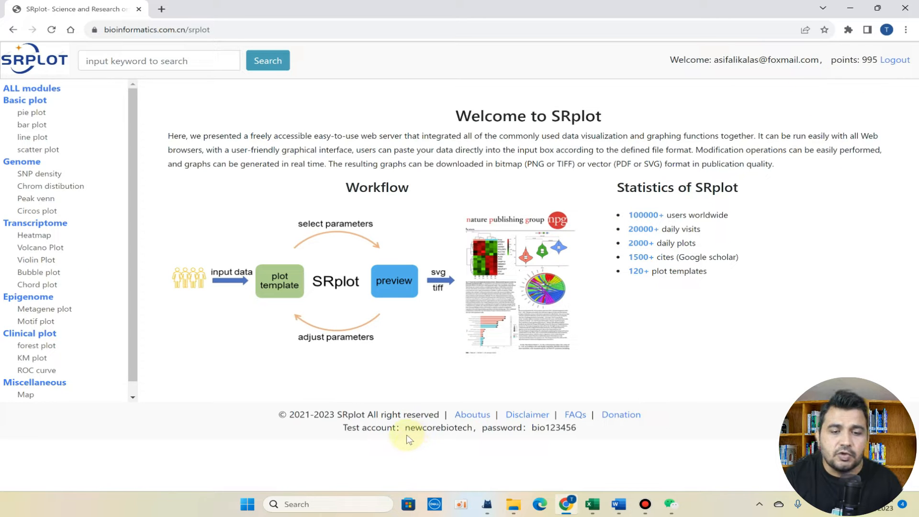
# Search SRplot for the 'pearson spearman scatter' template via the keyword suggestions
pyautogui.doubleClick(436, 428)
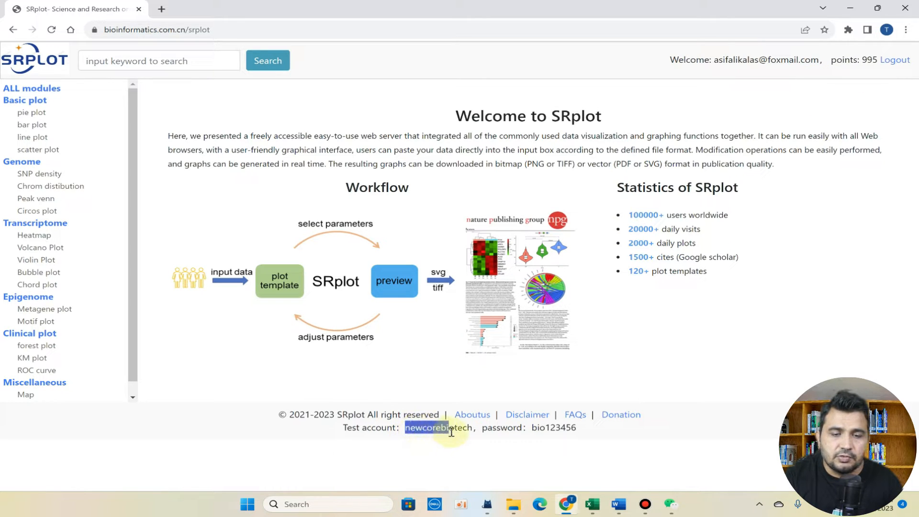
pyautogui.moveTo(508, 342)
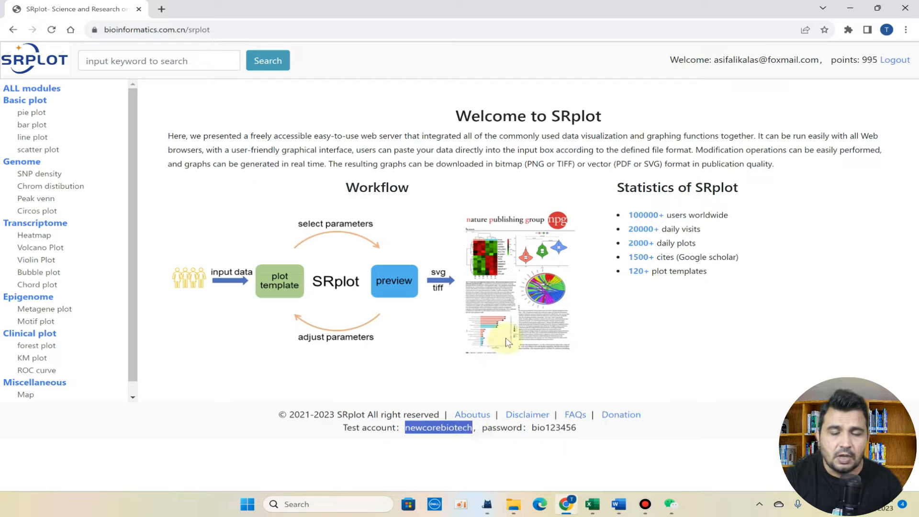
pyautogui.moveTo(572, 227)
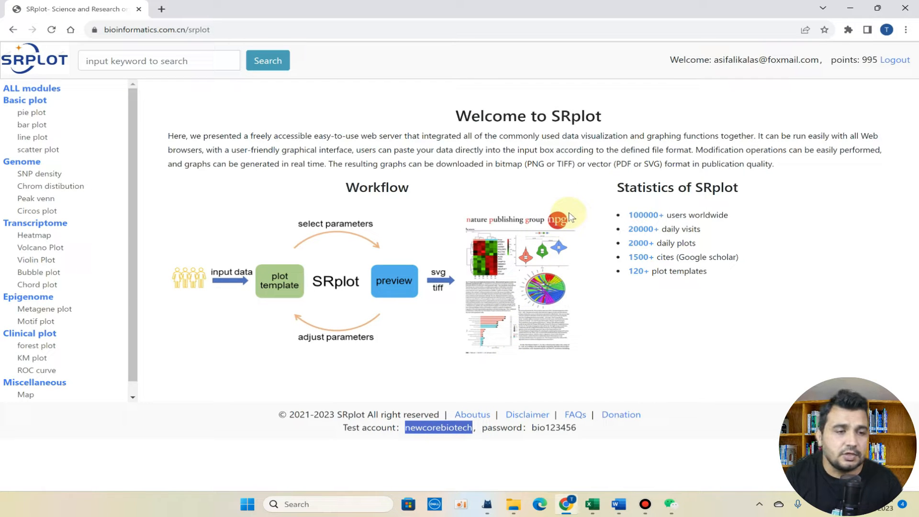
pyautogui.moveTo(63, 147)
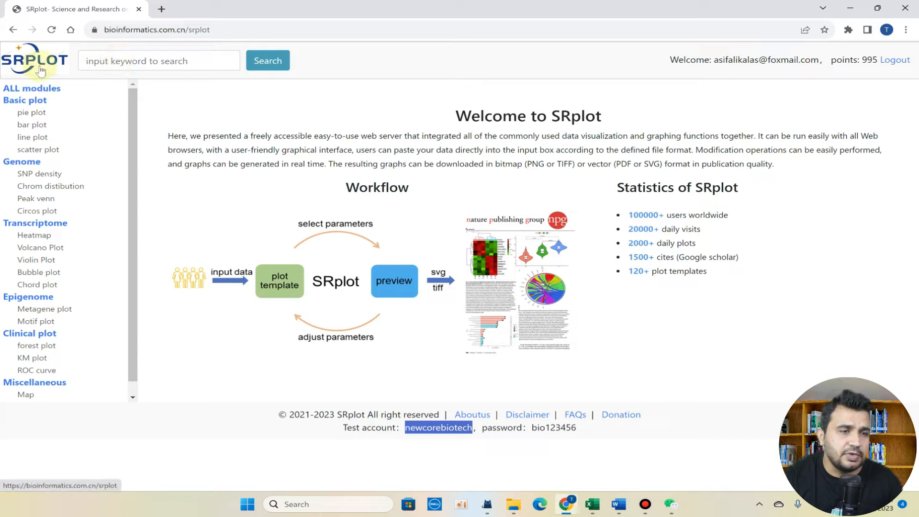
pyautogui.click(159, 60)
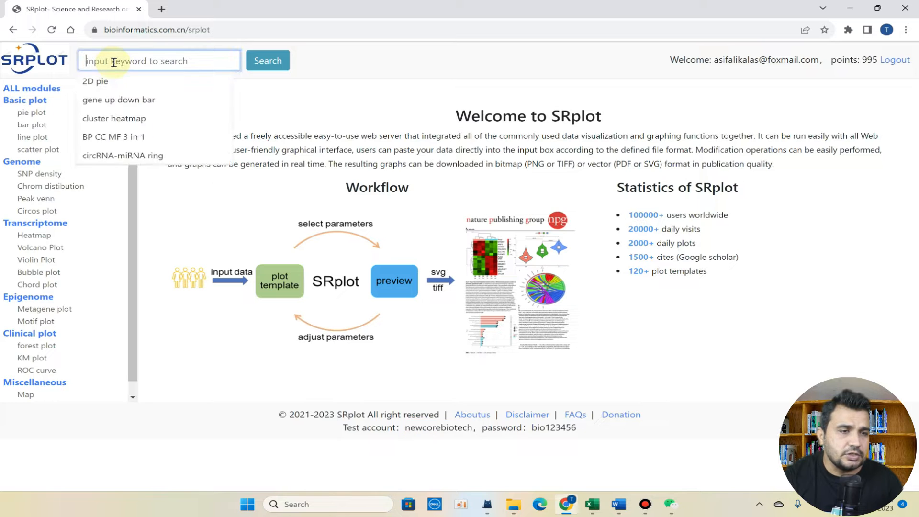
pyautogui.write('p')
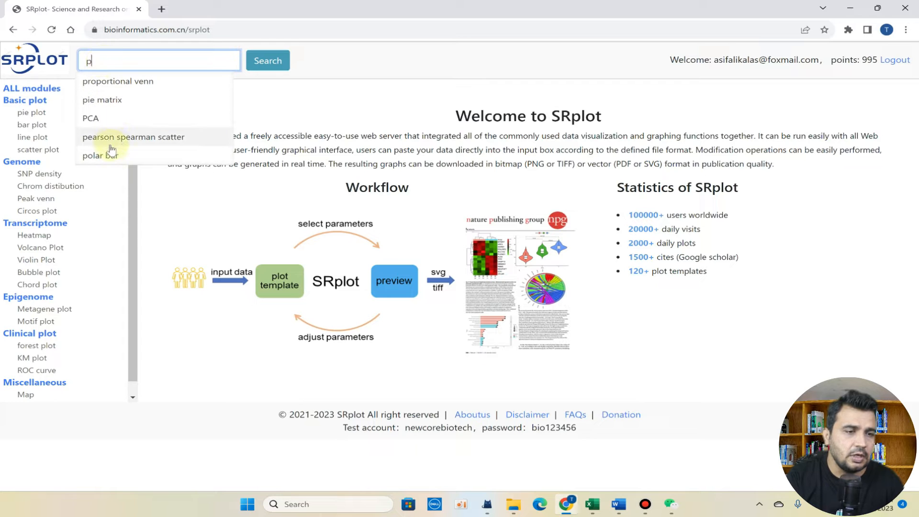
pyautogui.moveTo(112, 141)
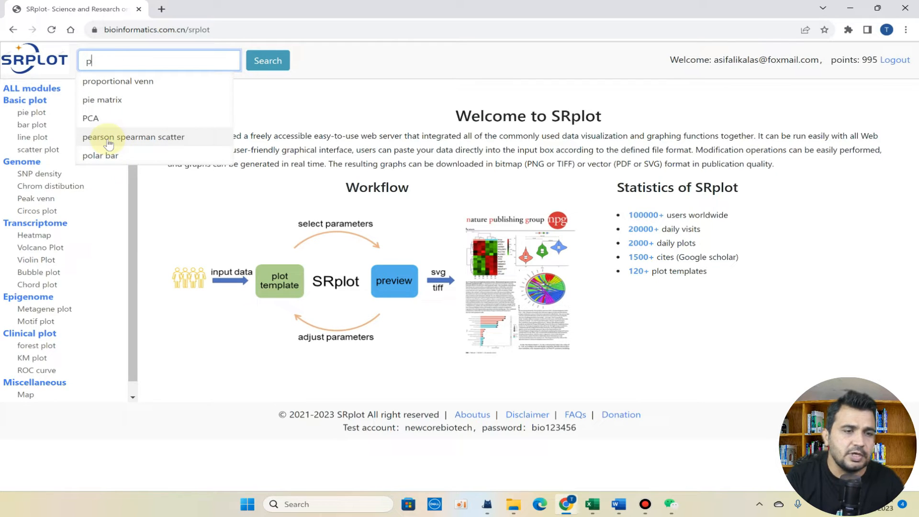
pyautogui.click(110, 138)
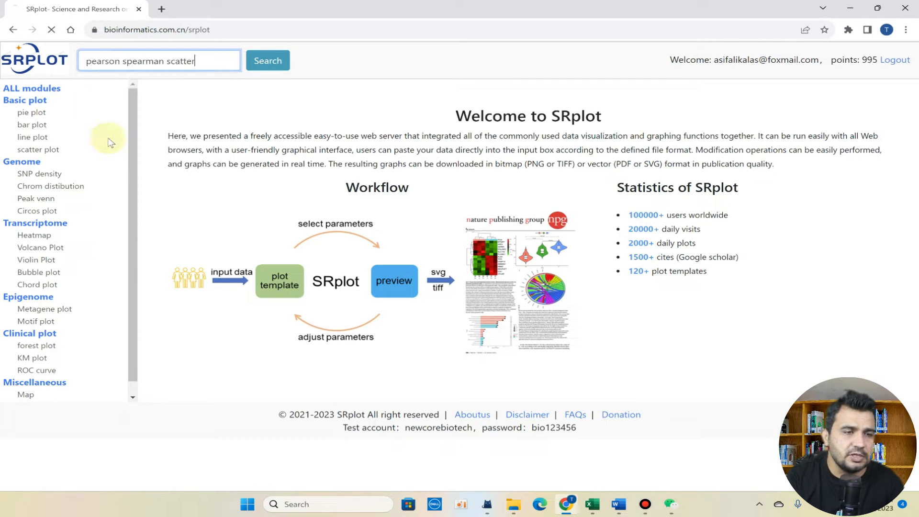
pyautogui.click(268, 60)
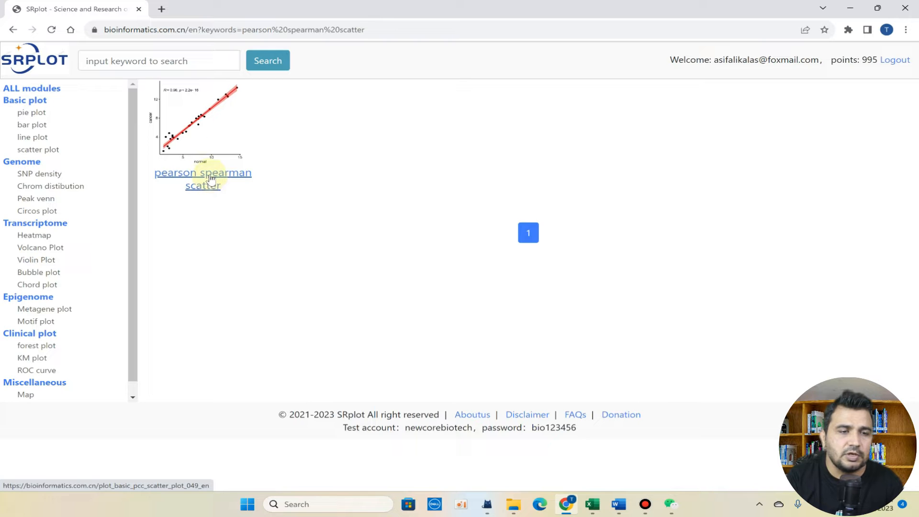
# Follow the 'pearson spearman scatter' result to its plot page in a new tab
pyautogui.click(207, 179)
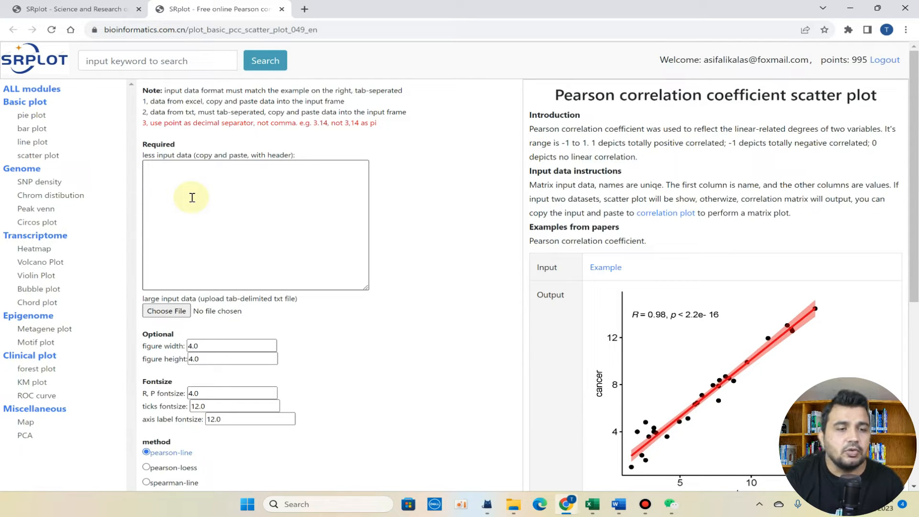
pyautogui.moveTo(178, 183)
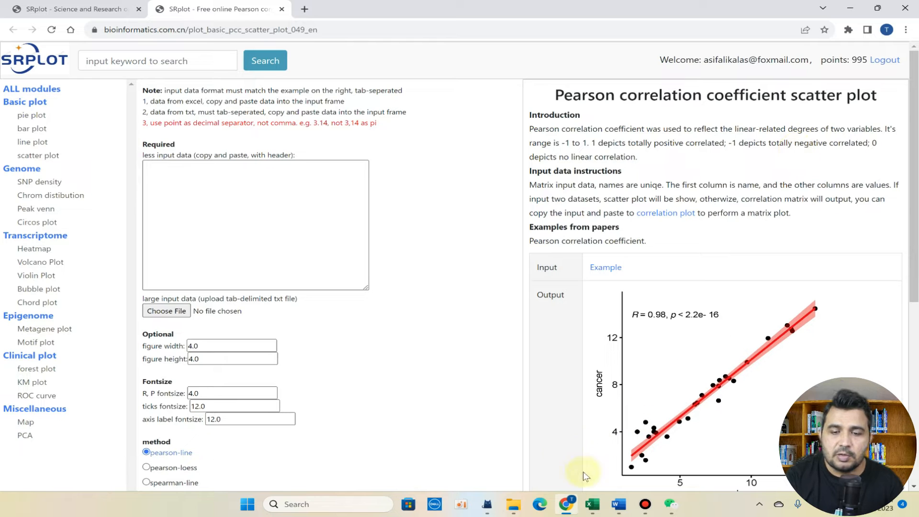
# In the example workbook, select the miRNA, normal and cancer columns with their headers
pyautogui.click(591, 504)
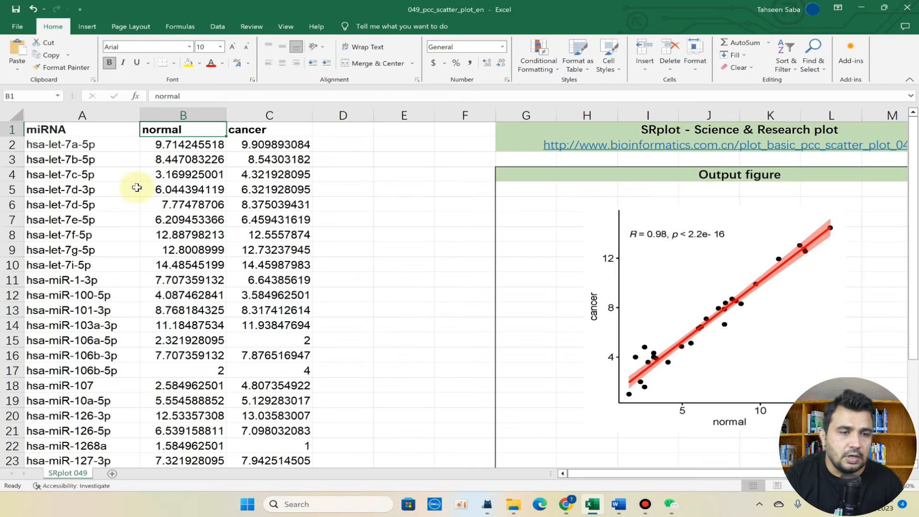
pyautogui.click(251, 129)
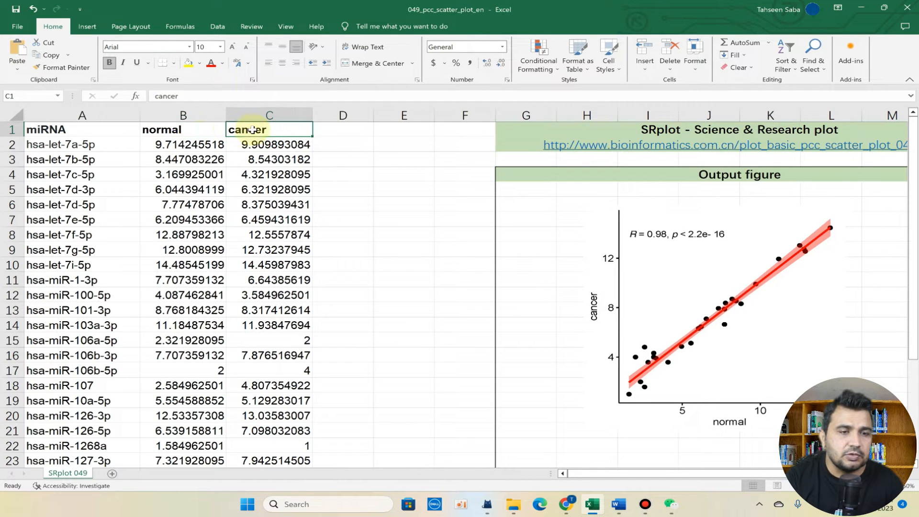
pyautogui.click(182, 129)
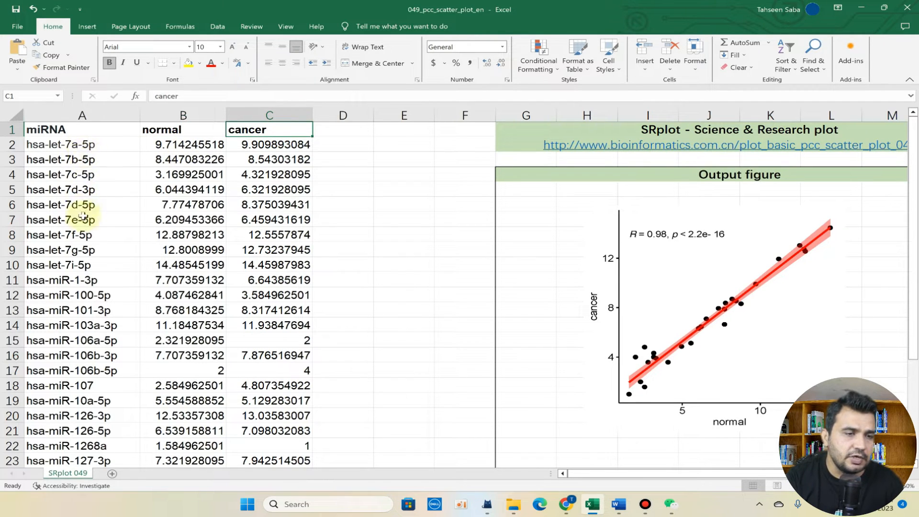
pyautogui.scroll(-3)
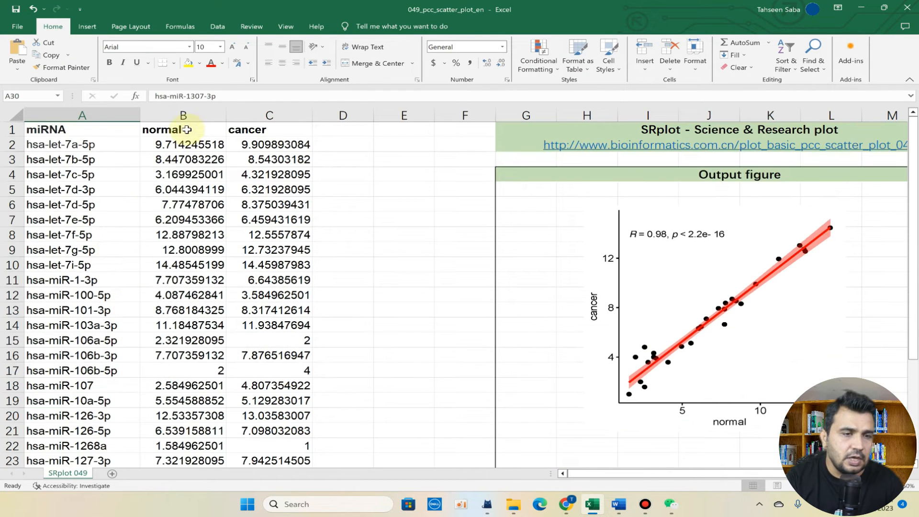
pyautogui.click(182, 130)
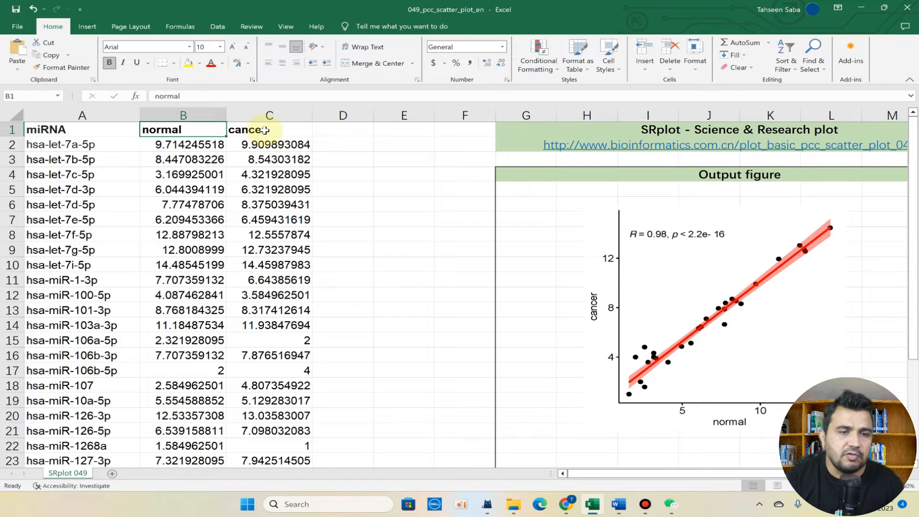
pyautogui.click(264, 129)
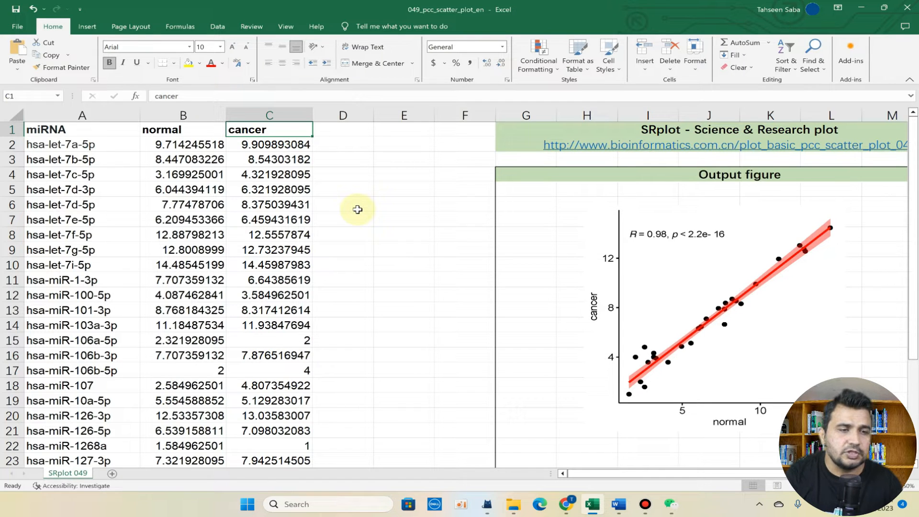
pyautogui.moveTo(642, 232)
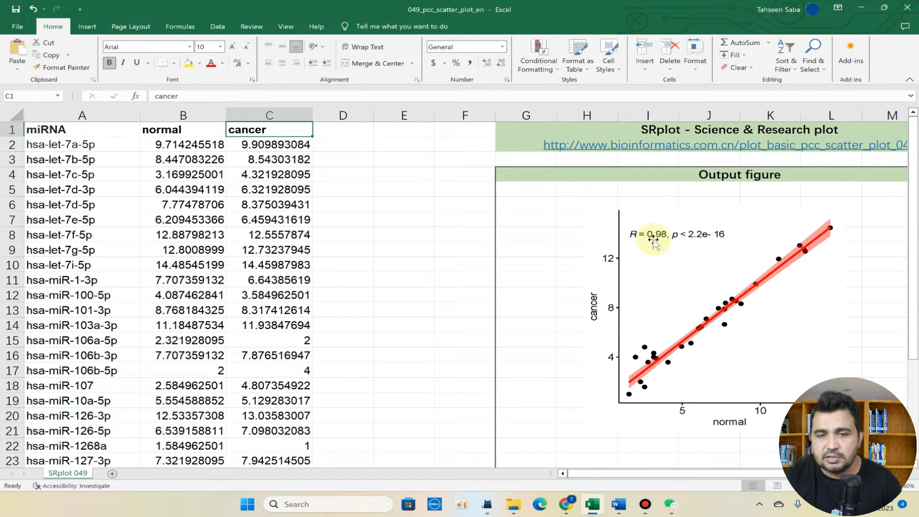
pyautogui.click(76, 129)
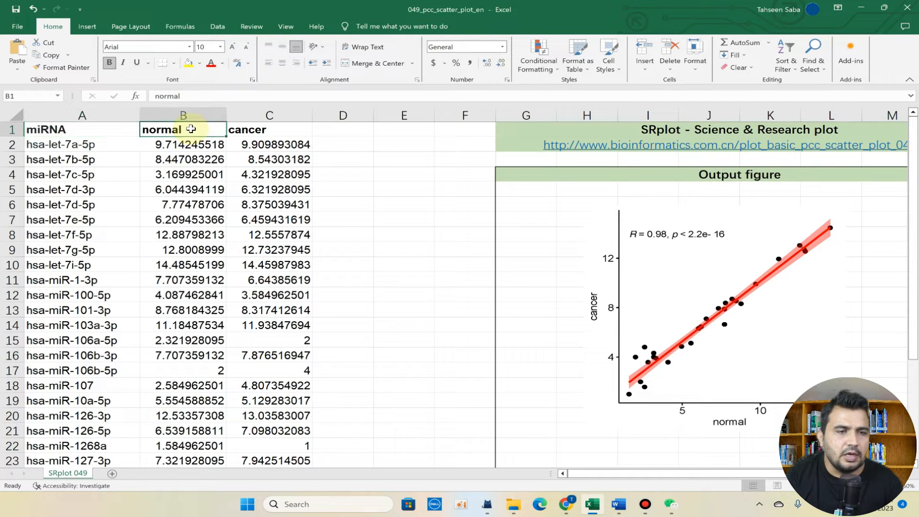
pyautogui.click(269, 129)
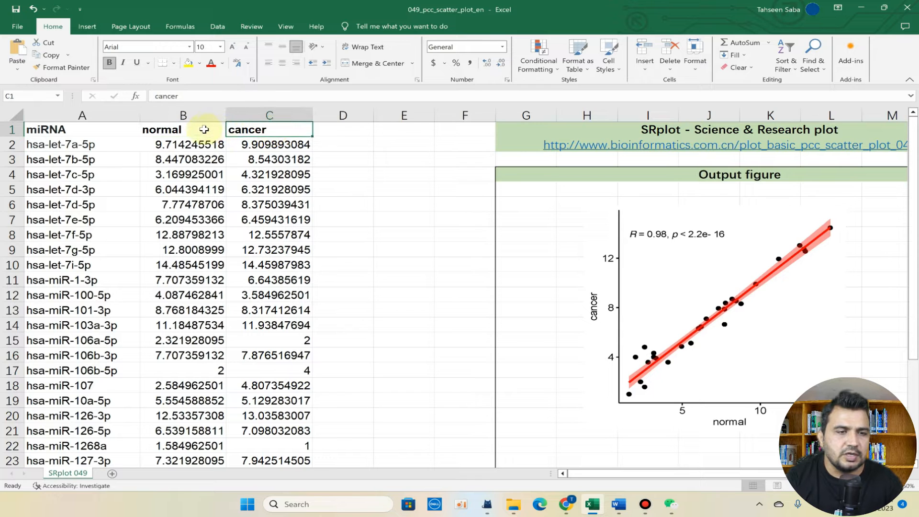
pyautogui.click(182, 129)
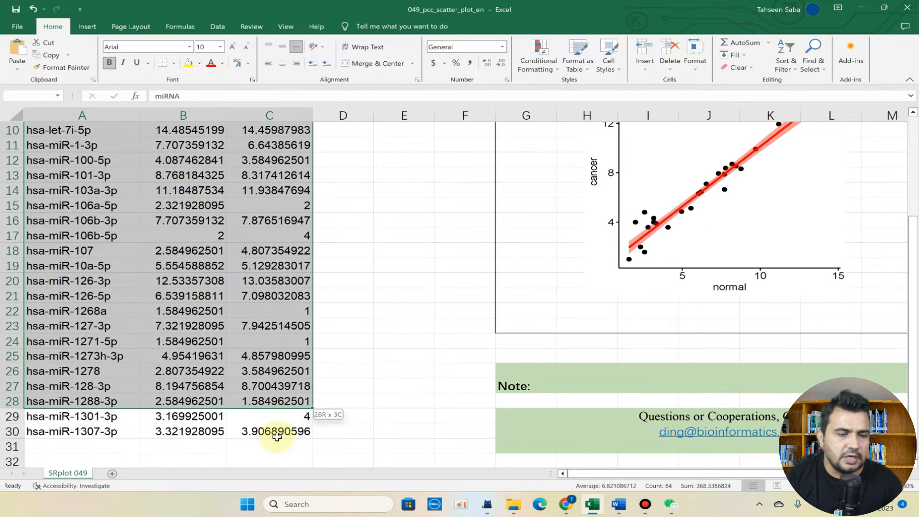
# Copy the selected miRNA table of normal and cancer values from the context menu
pyautogui.rightClick(276, 436)
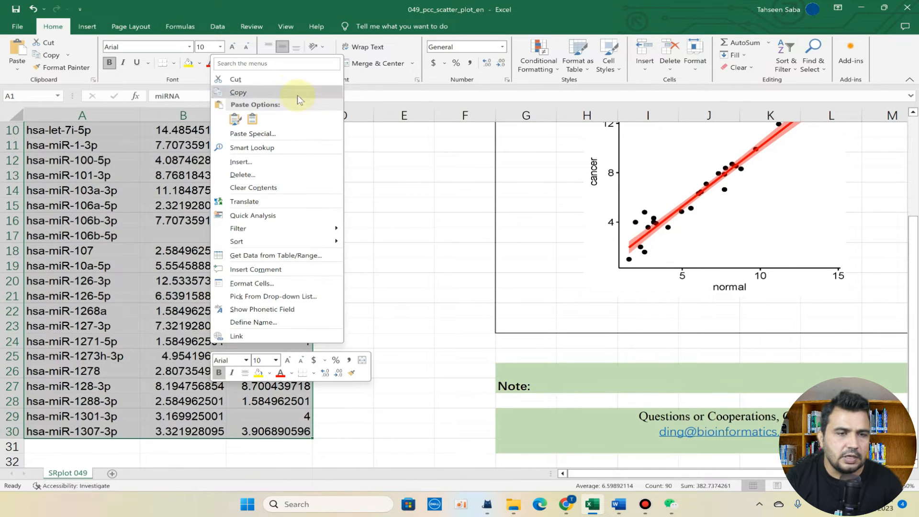
pyautogui.click(237, 91)
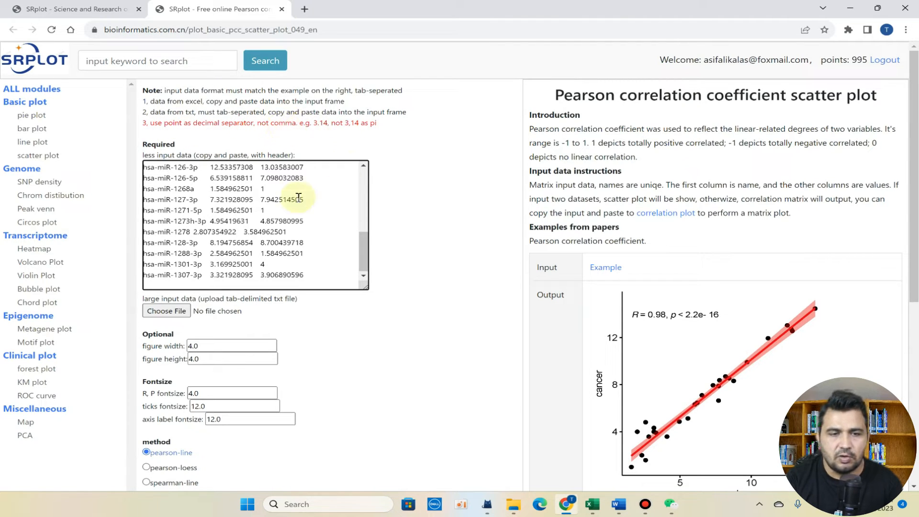
pyautogui.scroll(-3)
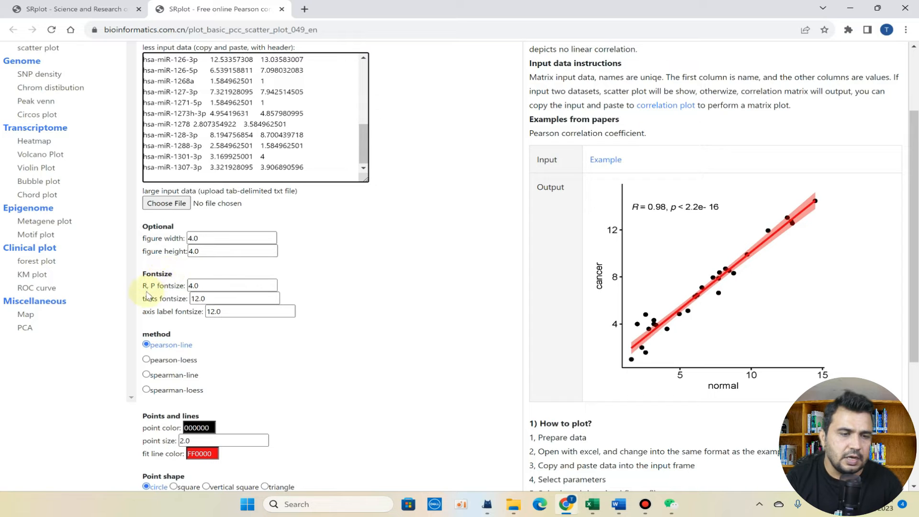
pyautogui.moveTo(175, 289)
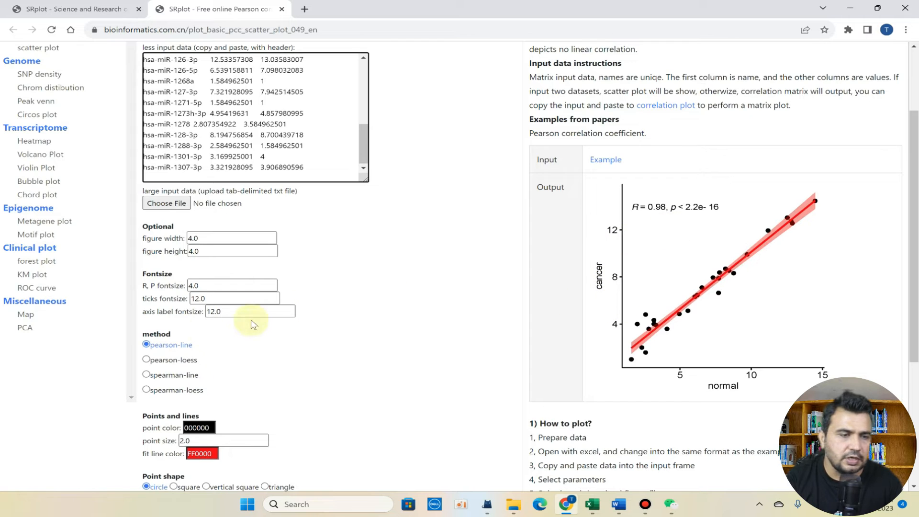
pyautogui.moveTo(689, 308)
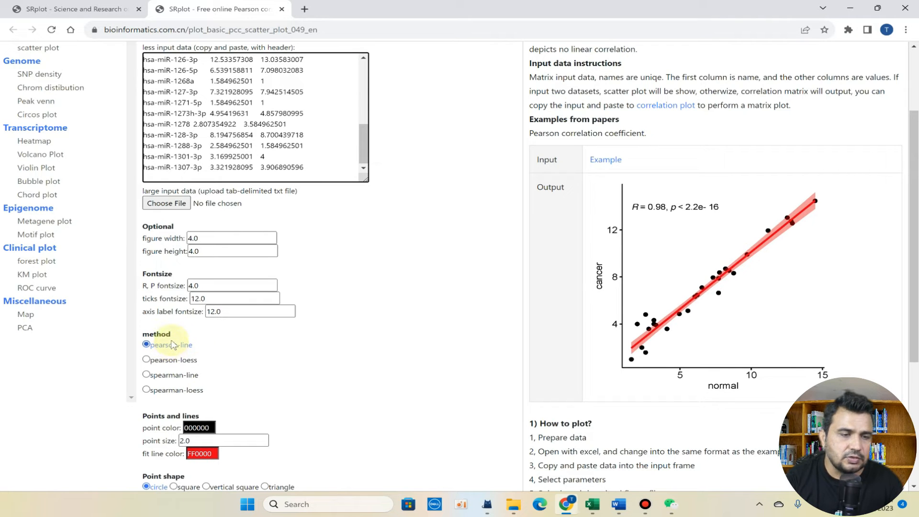
pyautogui.moveTo(861, 322)
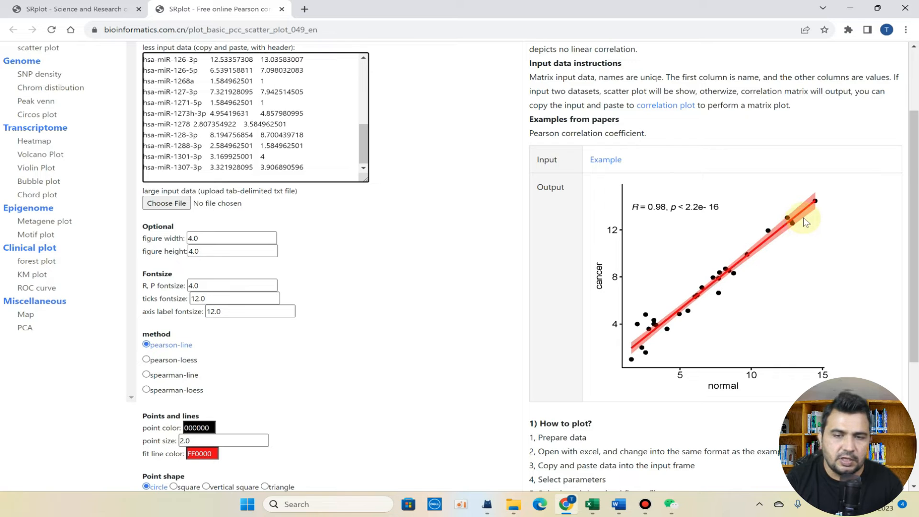
pyautogui.moveTo(173, 385)
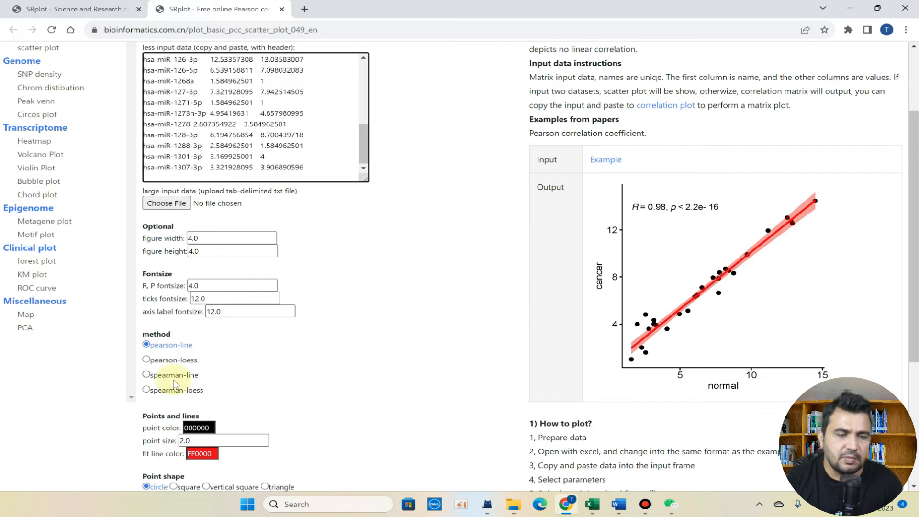
pyautogui.moveTo(726, 289)
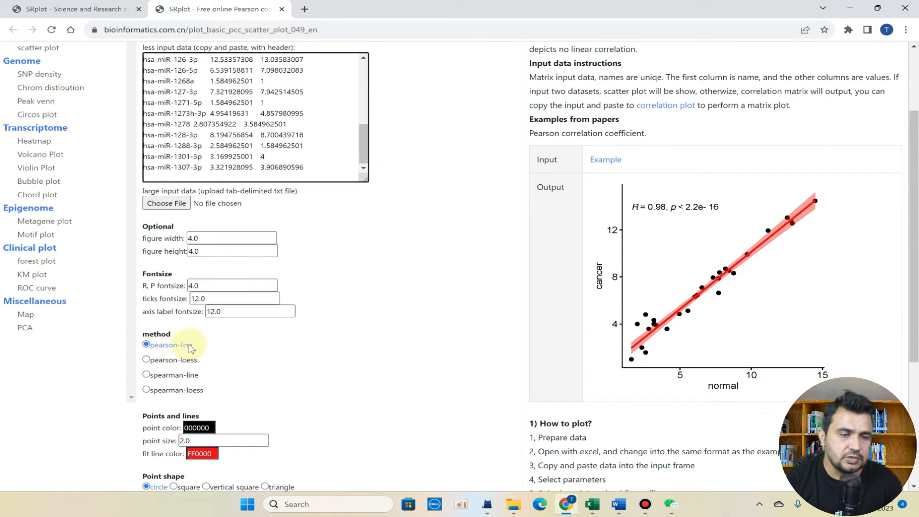
pyautogui.moveTo(205, 352)
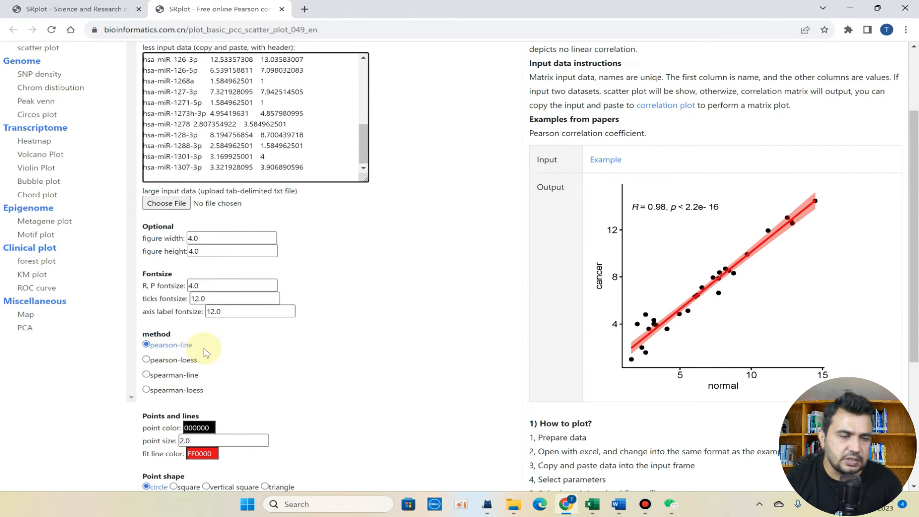
pyautogui.scroll(-3)
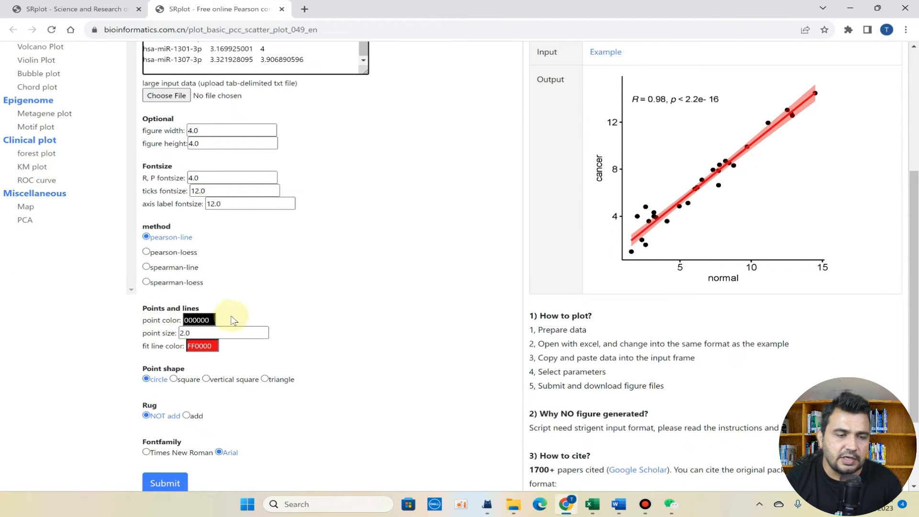
pyautogui.moveTo(234, 373)
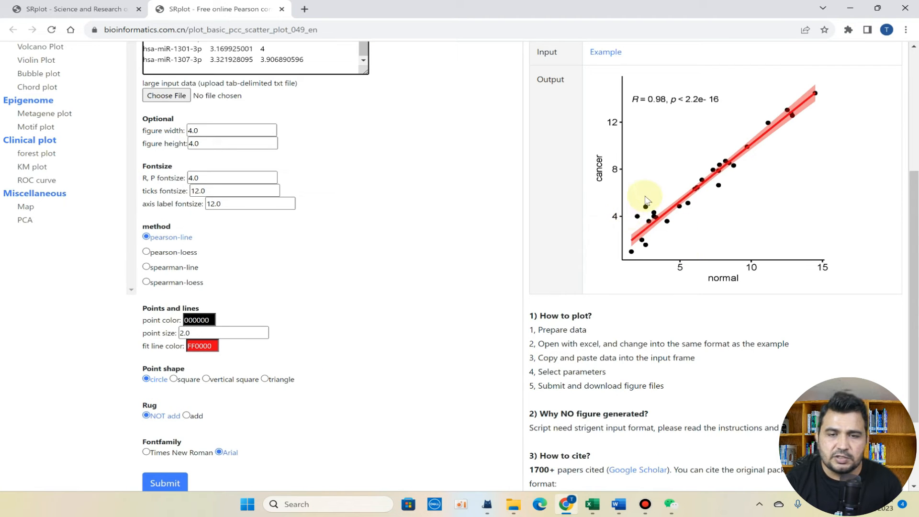
pyautogui.moveTo(673, 128)
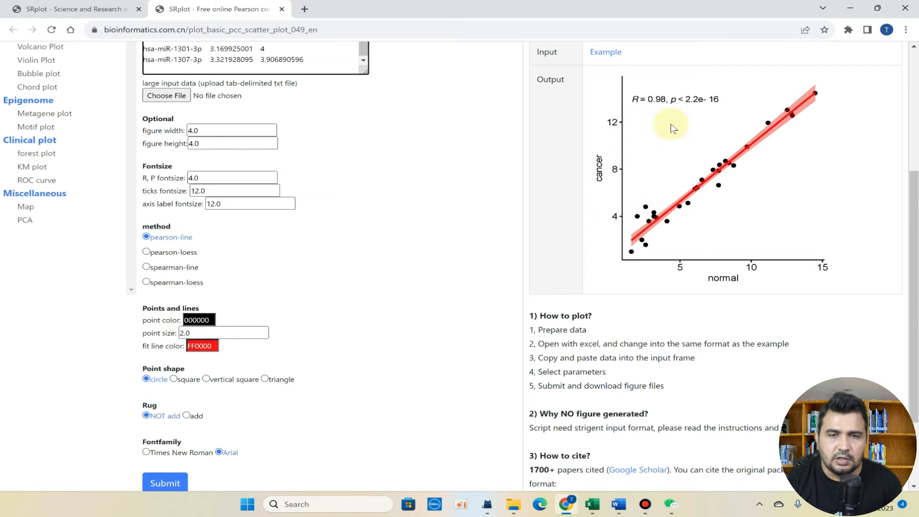
pyautogui.moveTo(166, 423)
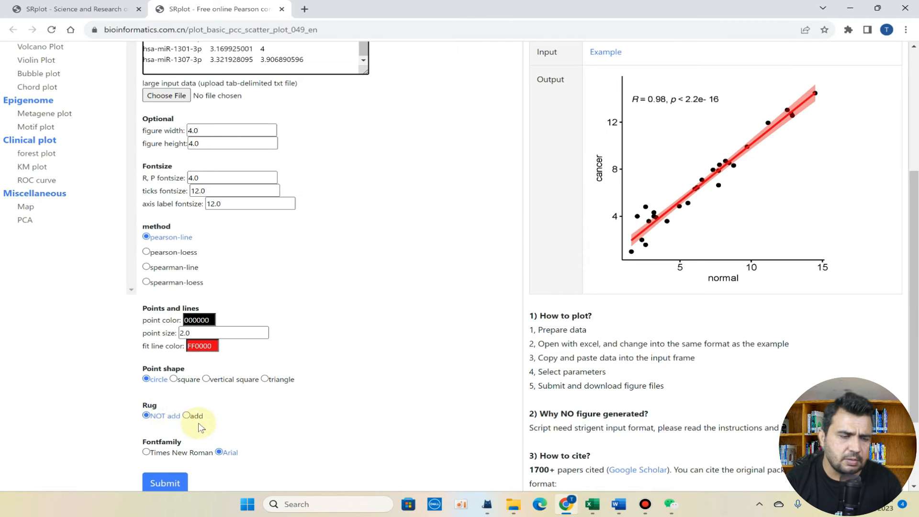
pyautogui.scroll(-3)
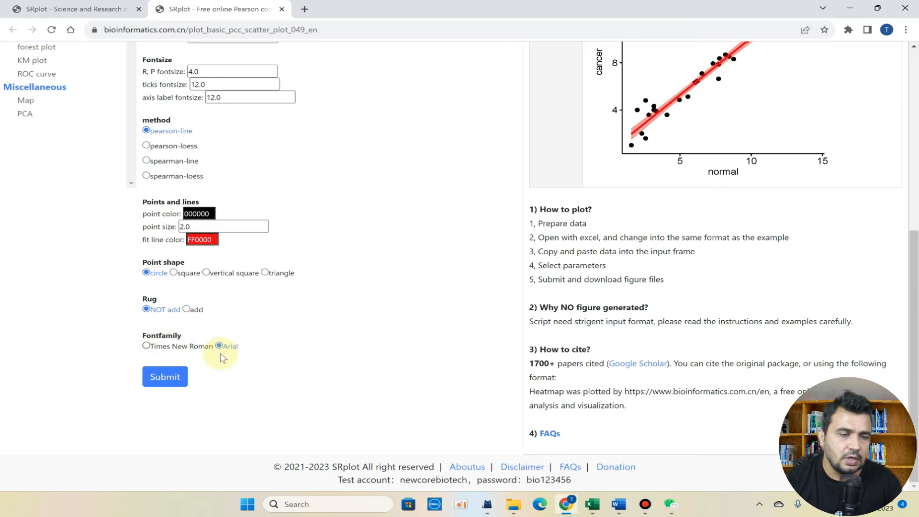
pyautogui.moveTo(199, 359)
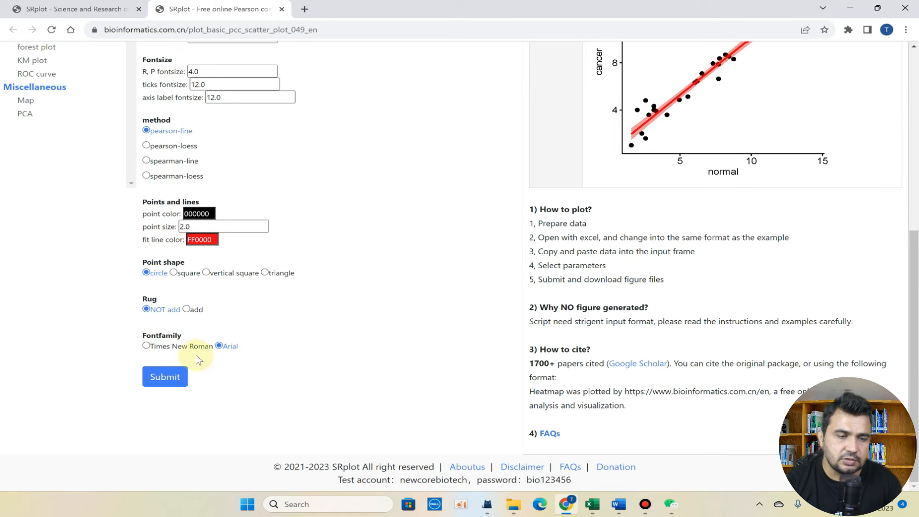
pyautogui.moveTo(289, 374)
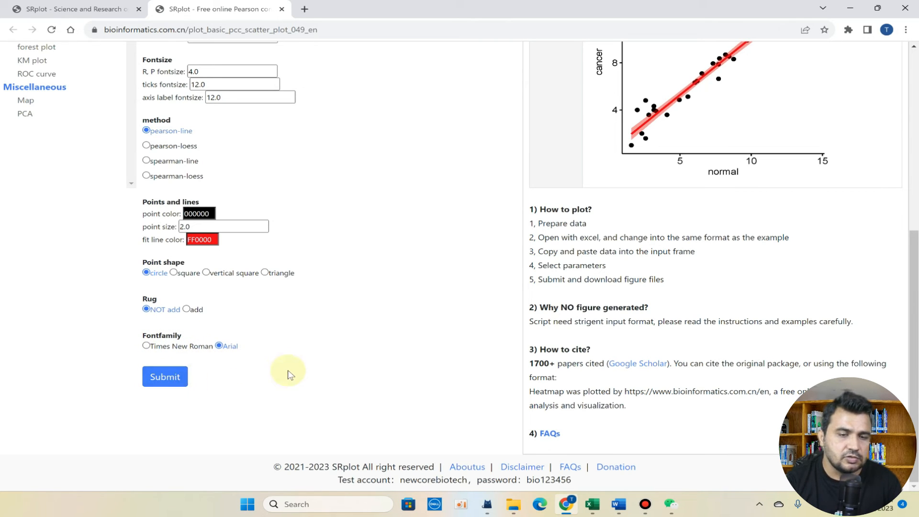
# Submit the data to produce the Pearson scatter plot (R = 0.98) with download links
pyautogui.click(165, 376)
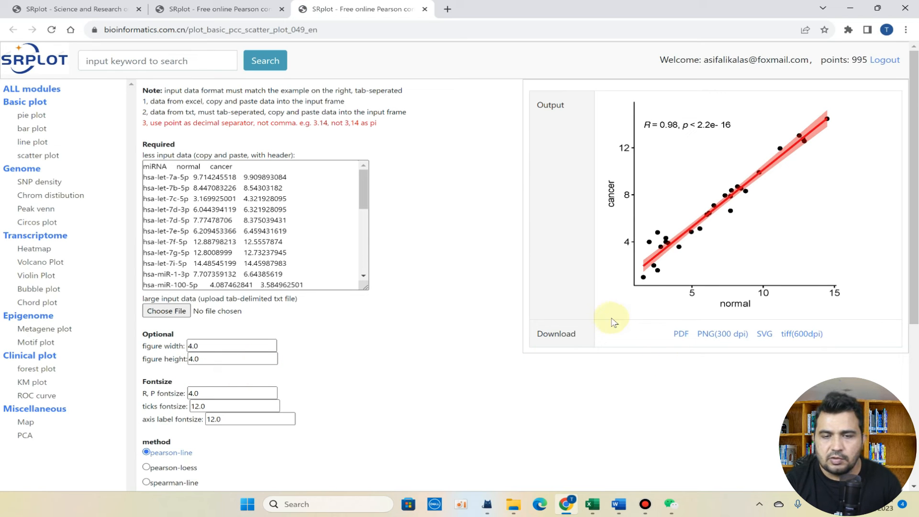
pyautogui.moveTo(716, 281)
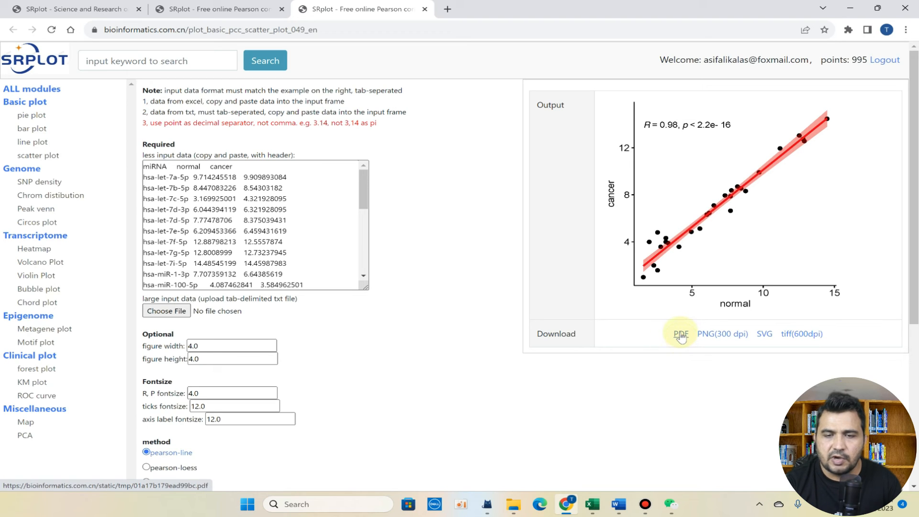
pyautogui.moveTo(716, 338)
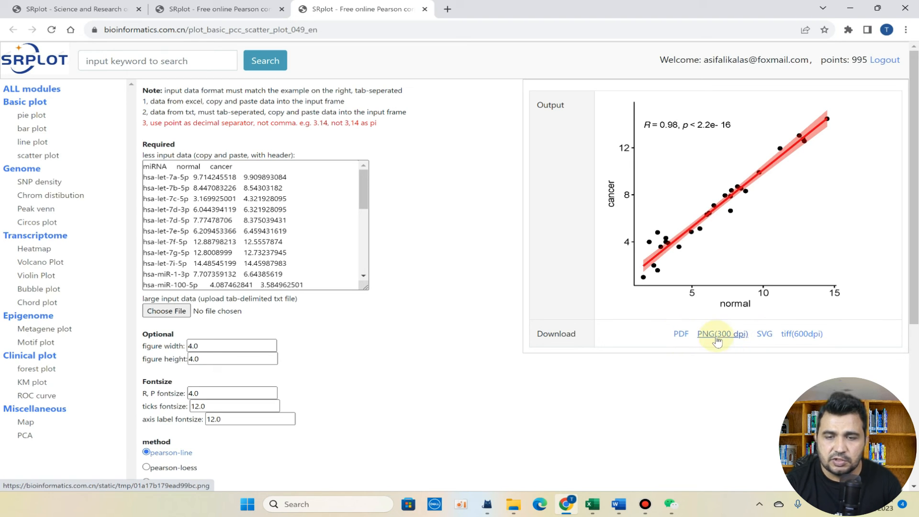
# Download the plot as PNG (300 dpi), view it in Photos and close the viewer
pyautogui.click(721, 333)
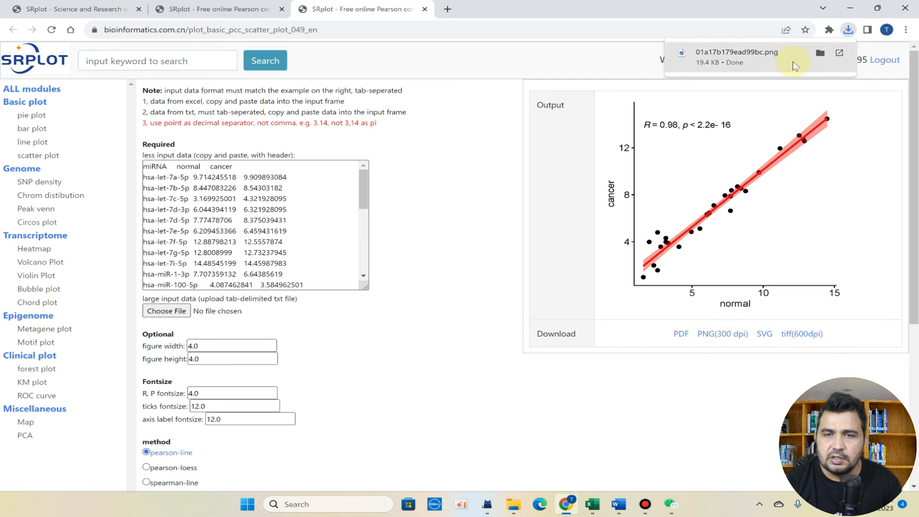
pyautogui.click(741, 53)
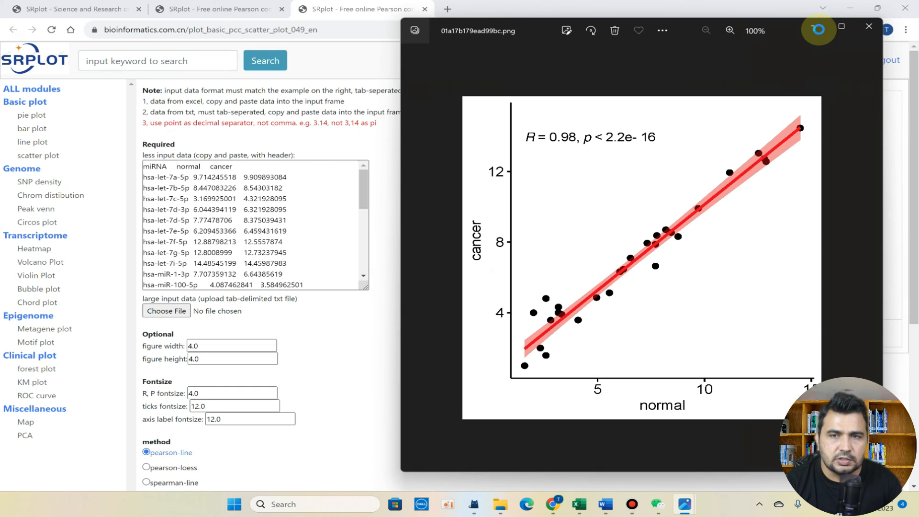
pyautogui.click(868, 28)
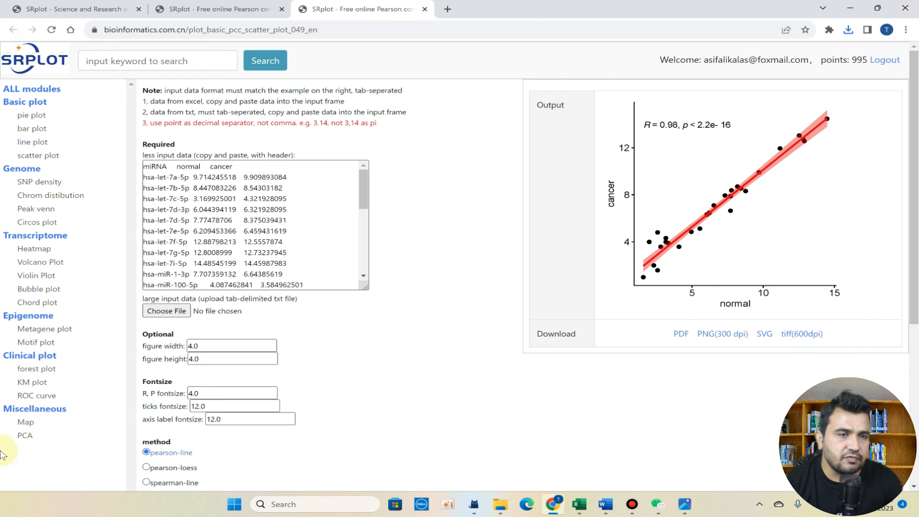
pyautogui.moveTo(497, 185)
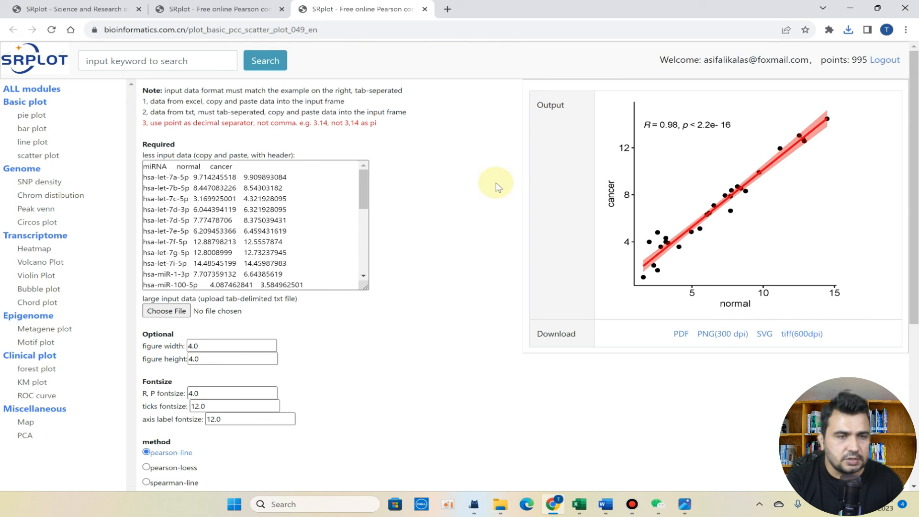